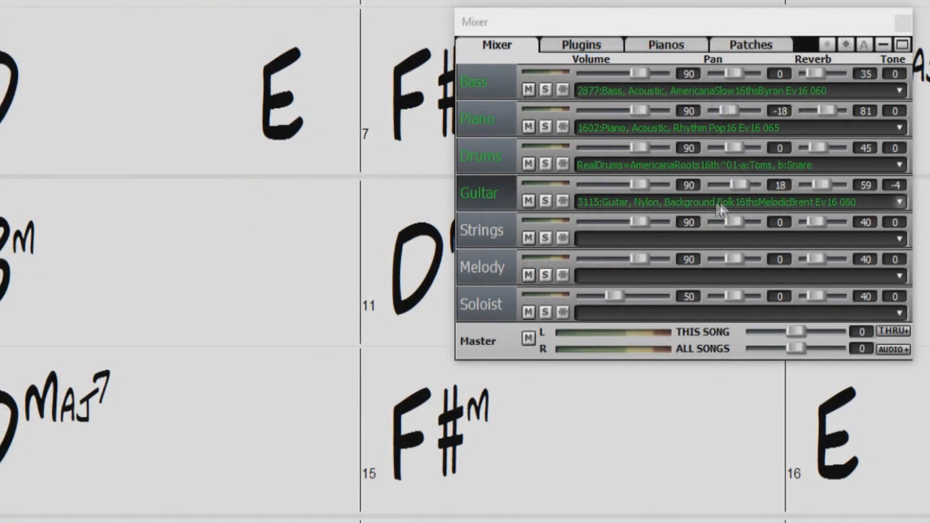
pyautogui.moveTo(715, 213)
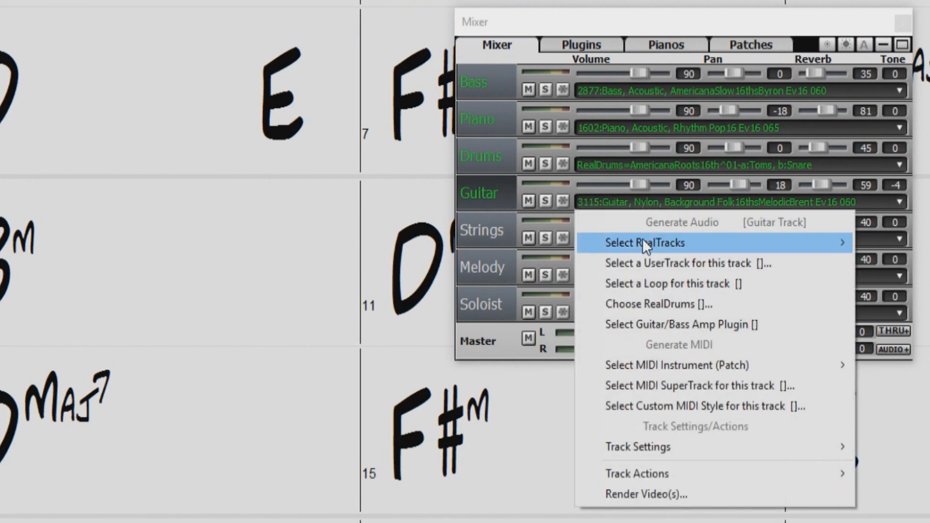
pyautogui.moveTo(645, 242)
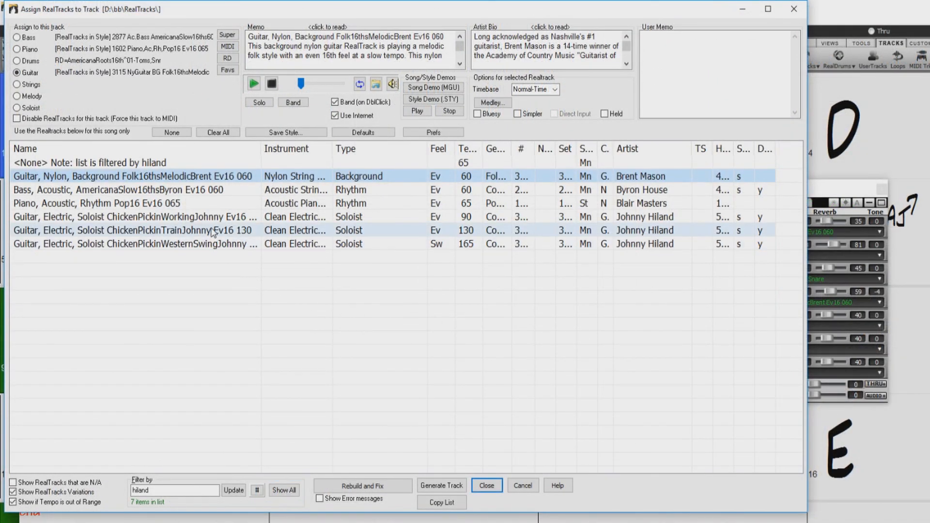
# - Assign the ChickenPickinTrain Ev16 130 soloist guitar at Double-Time and close the RealTracks dialog
pyautogui.click(130, 230)
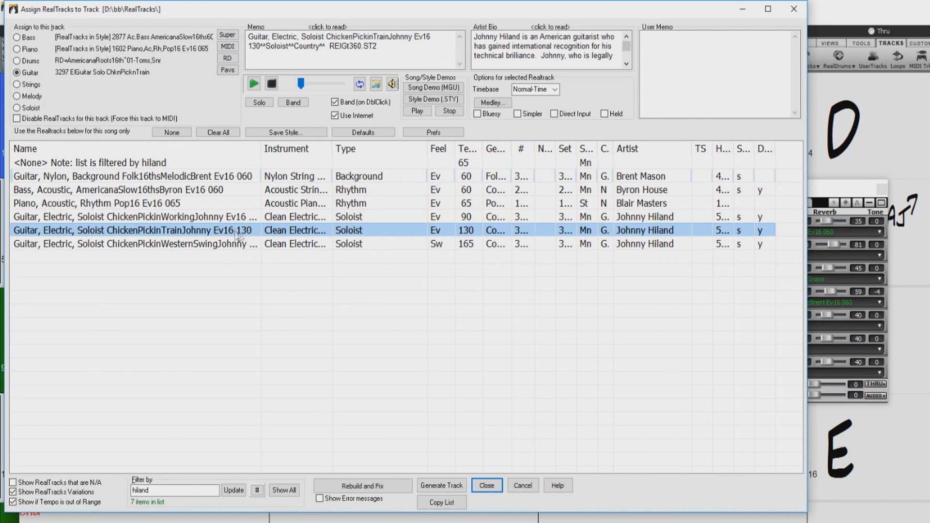
pyautogui.moveTo(250, 238)
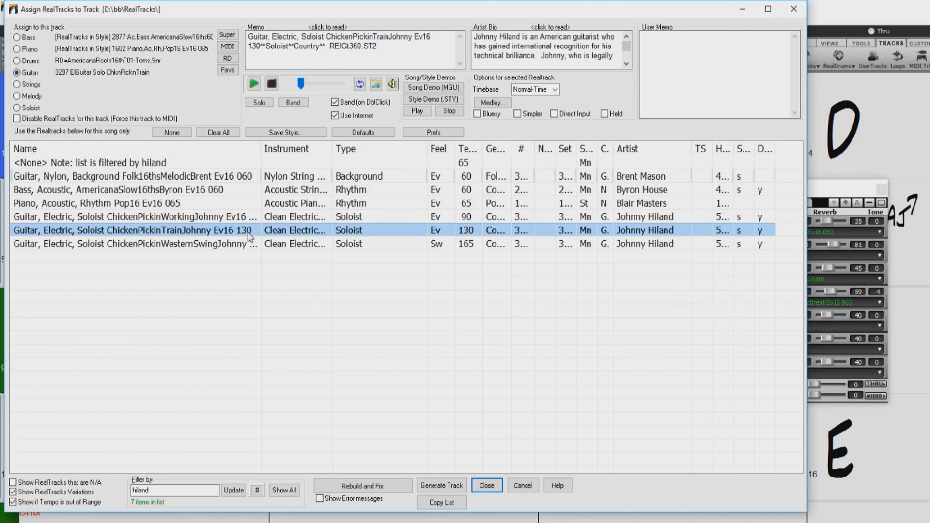
pyautogui.click(554, 89)
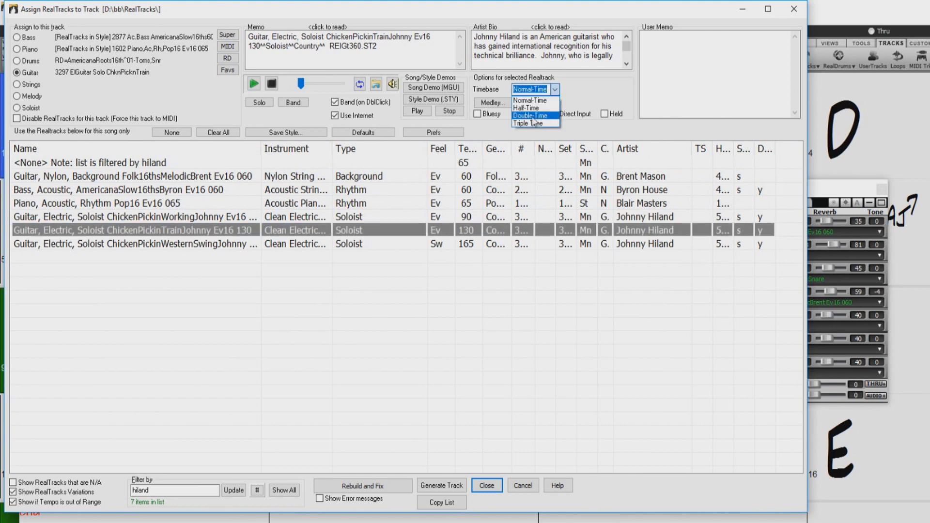
pyautogui.click(530, 116)
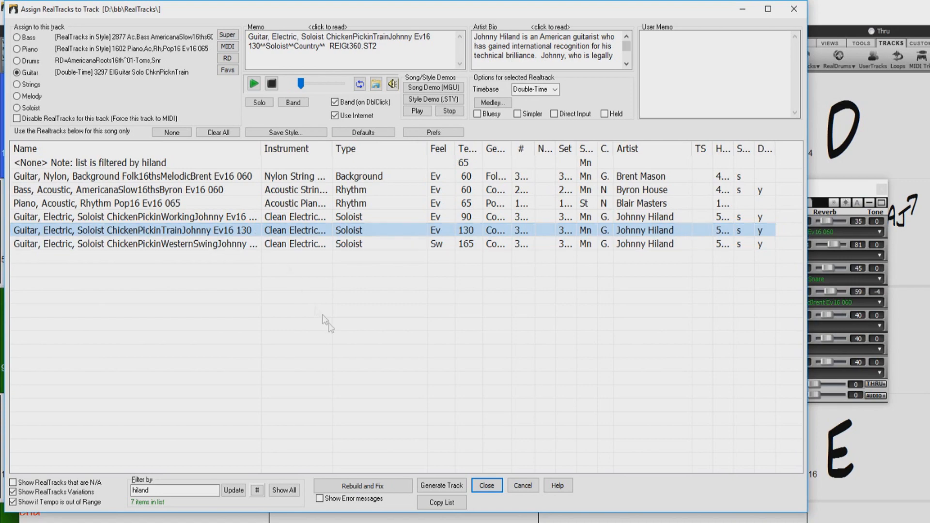
pyautogui.click(485, 485)
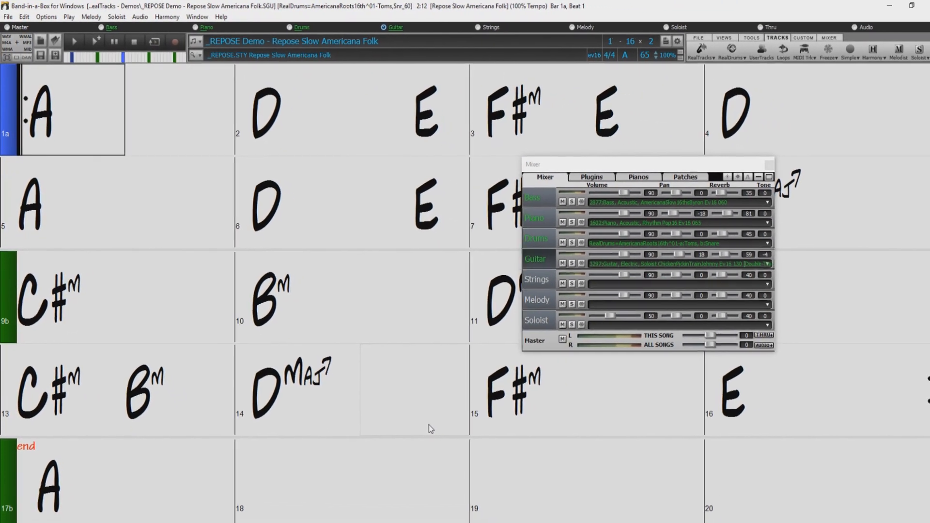
# - Start playback so the double-time guitar soloist plays over the chords
pyautogui.click(769, 177)
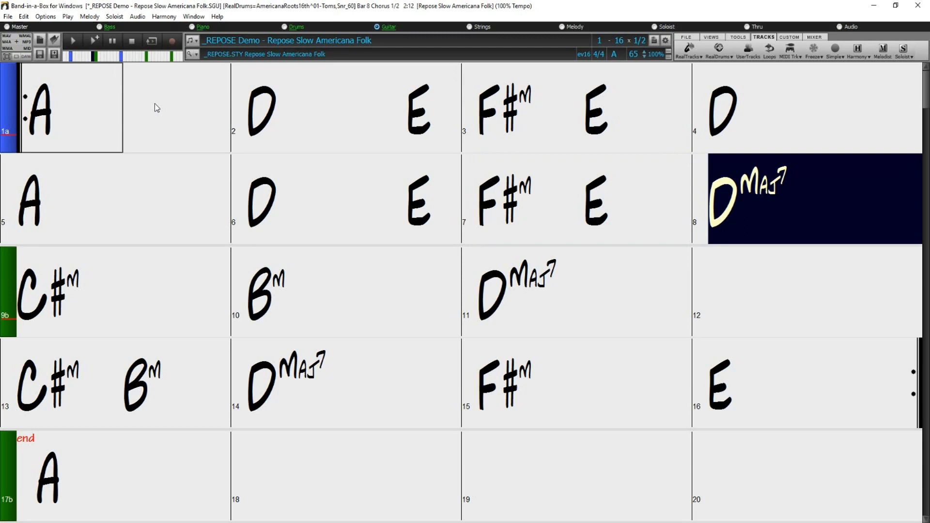
pyautogui.click(45, 290)
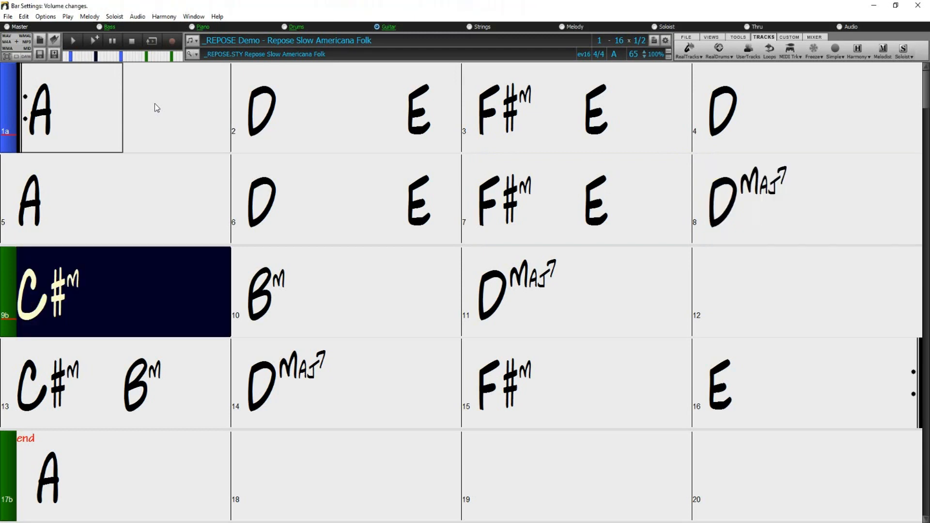
pyautogui.click(352, 293)
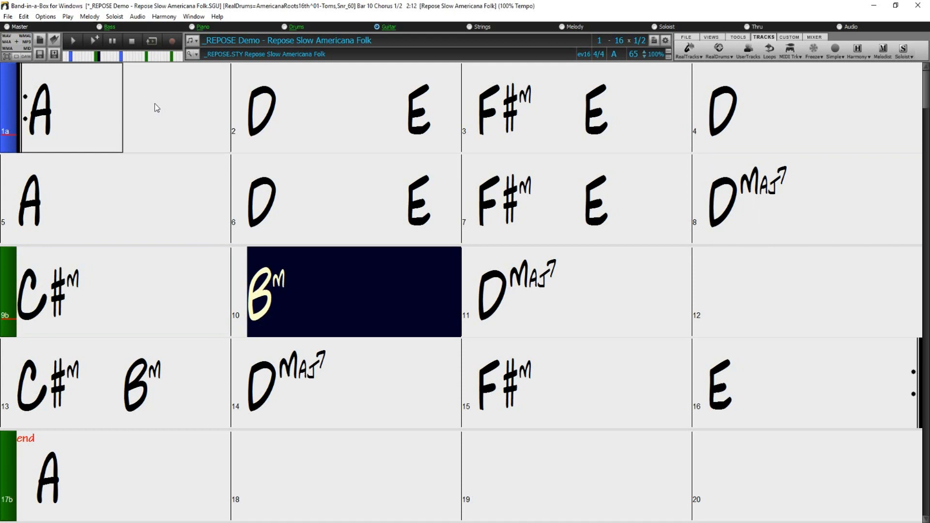
pyautogui.click(583, 291)
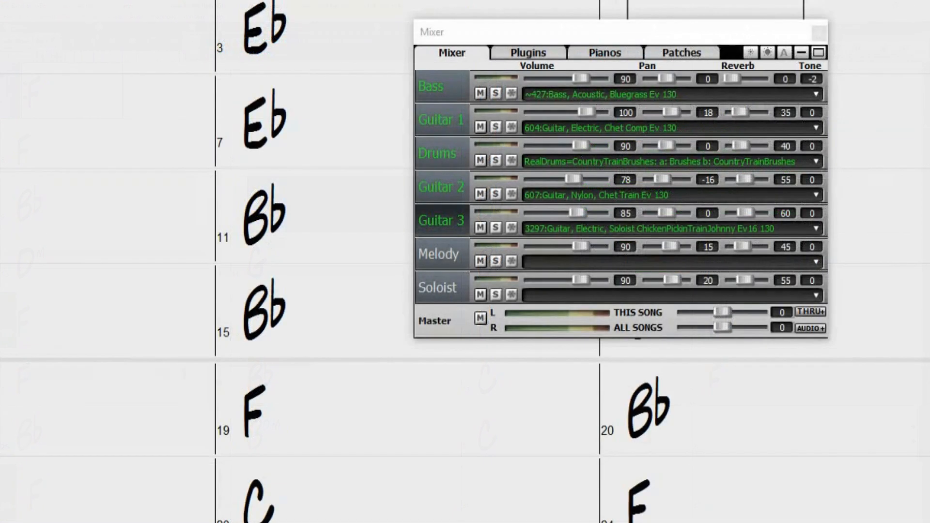
pyautogui.moveTo(584, 235)
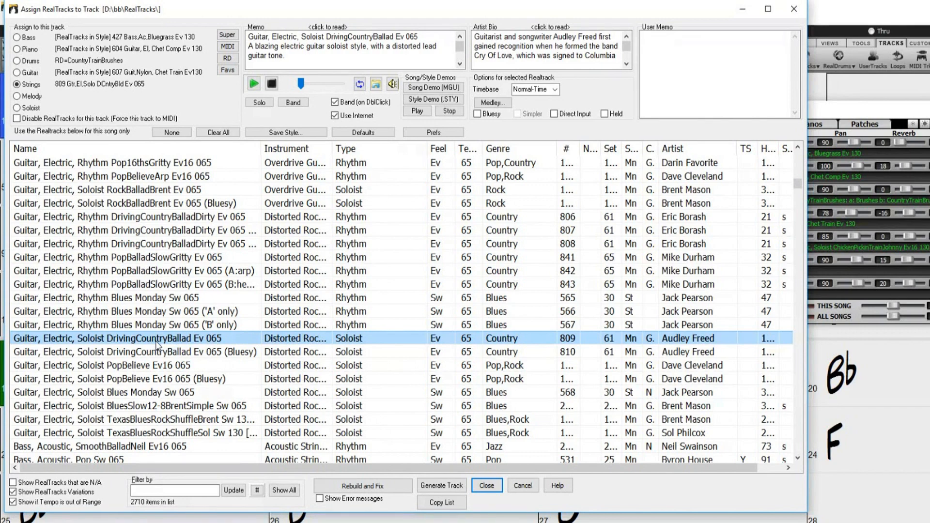
# - Set the DrivingCountryBallad soloist's timebase to Half-Time and close the RealTracks dialog
pyautogui.click(554, 90)
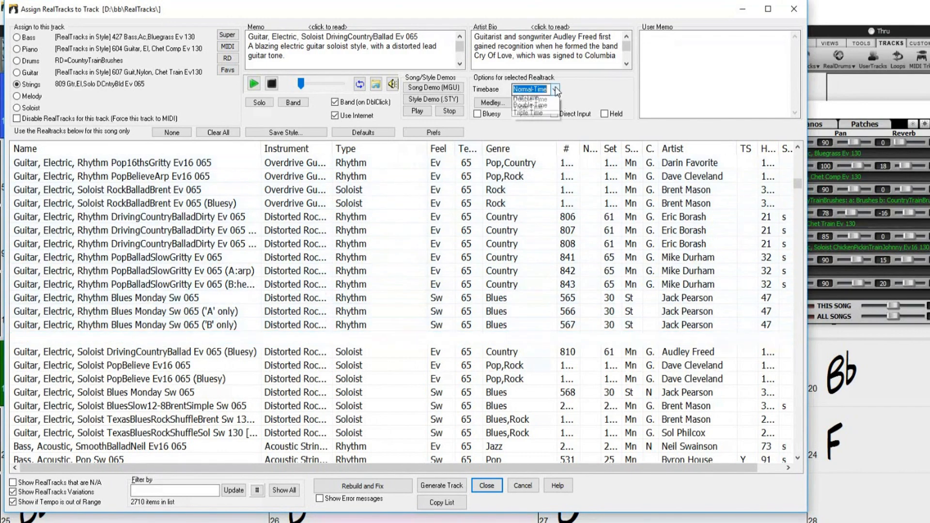
pyautogui.click(524, 99)
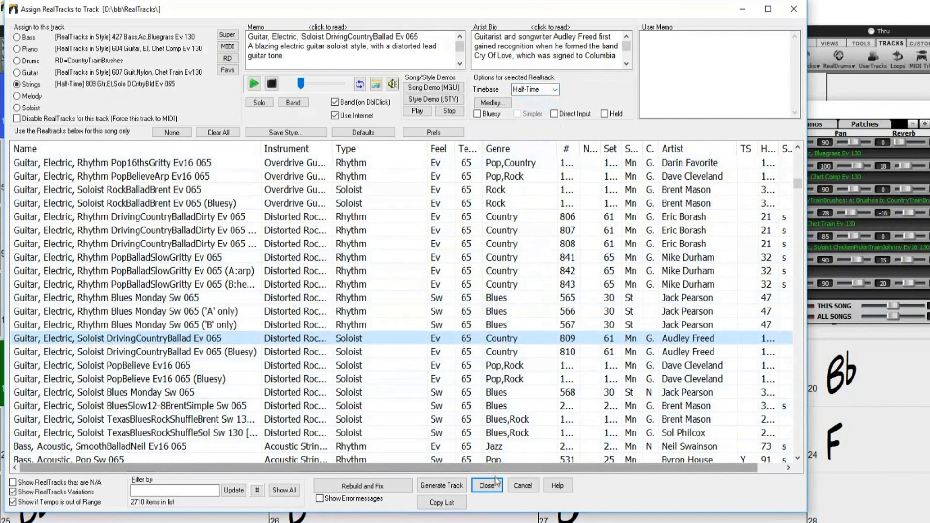
pyautogui.click(487, 485)
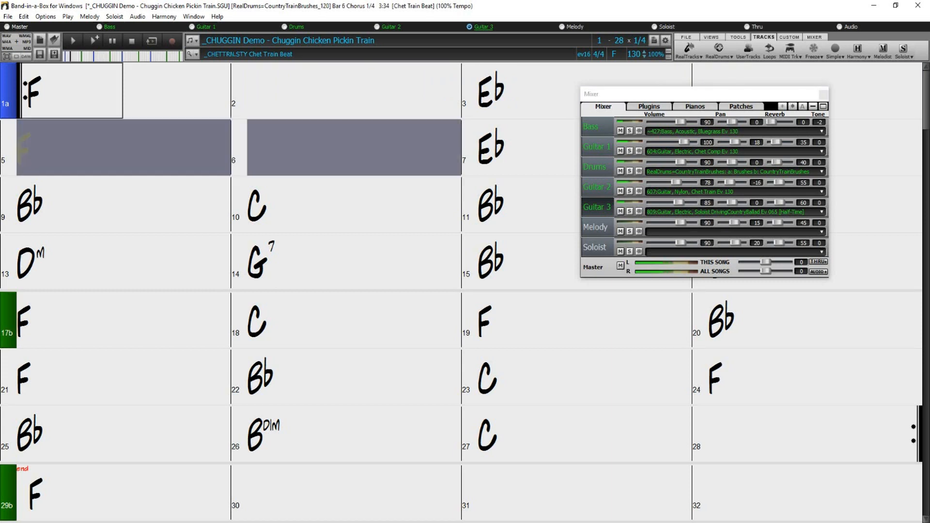
# - Play the Chuggin demo with its half-time guitar, then bring up the Penance 12-8 Folk Ballad Choir demo
pyautogui.click(528, 147)
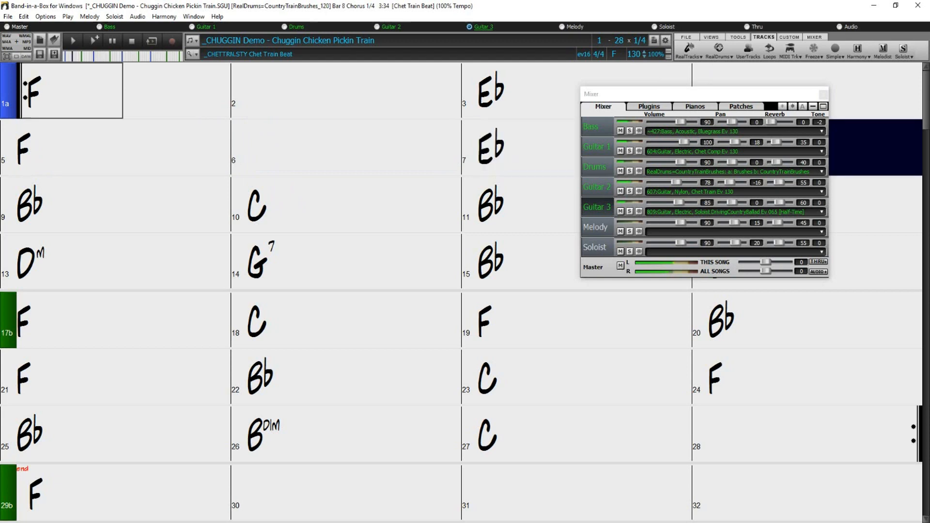
pyautogui.click(53, 204)
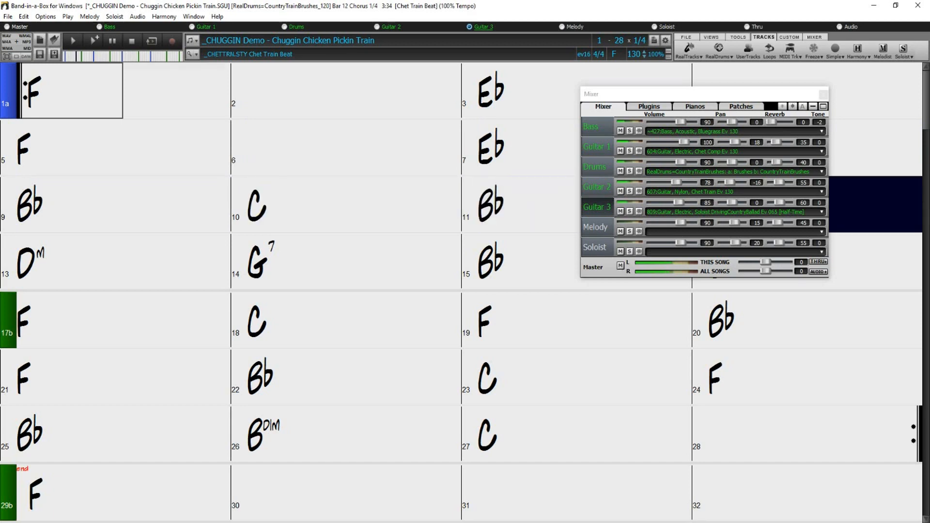
pyautogui.click(59, 260)
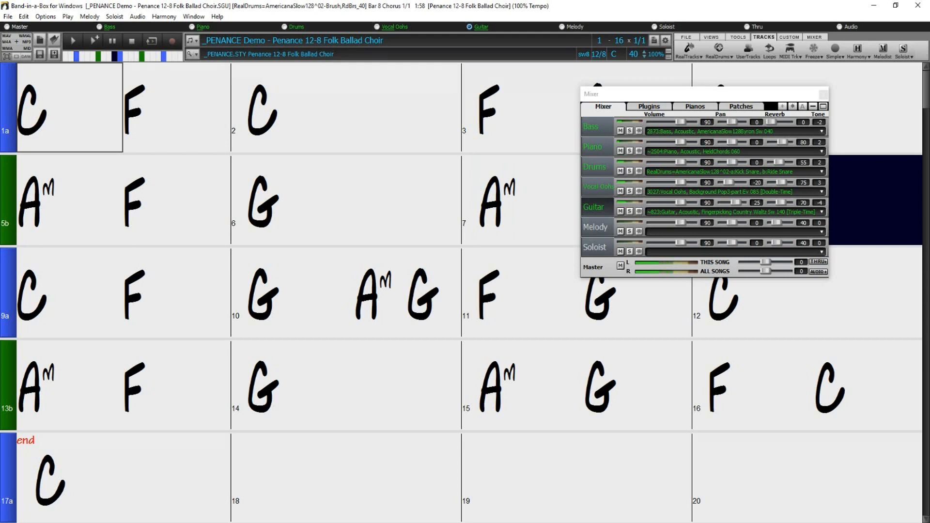
# - Start playback of the Penance demo with double-time vocal oohs and triple-time fingerpicking guitar
pyautogui.click(36, 293)
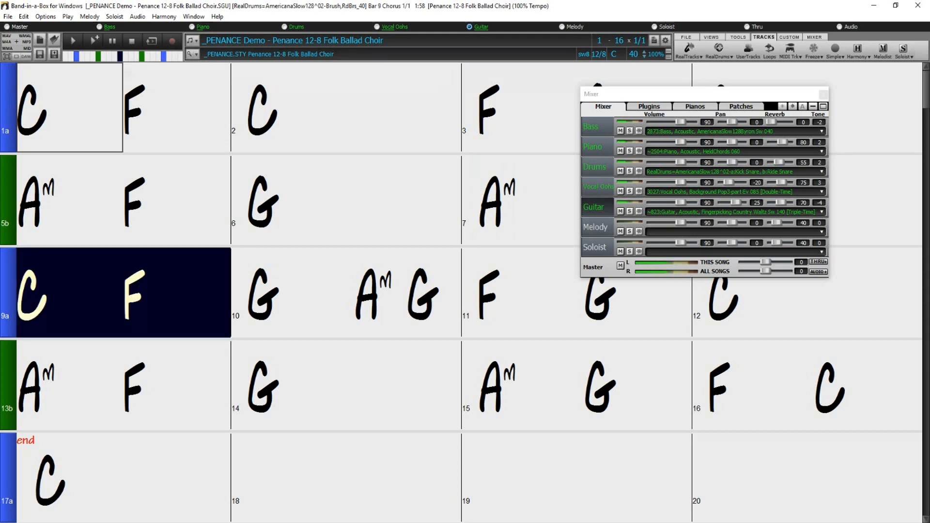